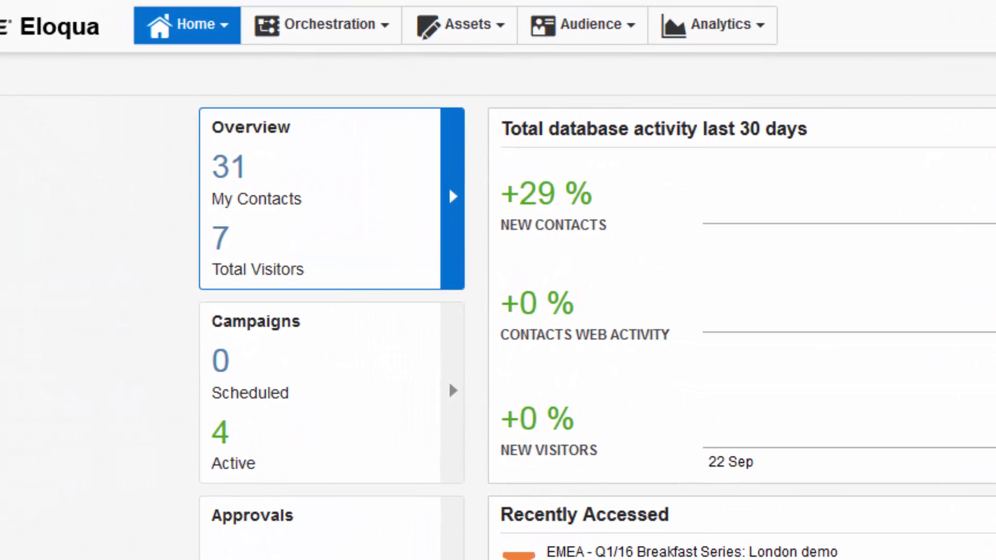
# Reach Lead Scoring under Audience and begin a new scoring model.
pyautogui.click(582, 25)
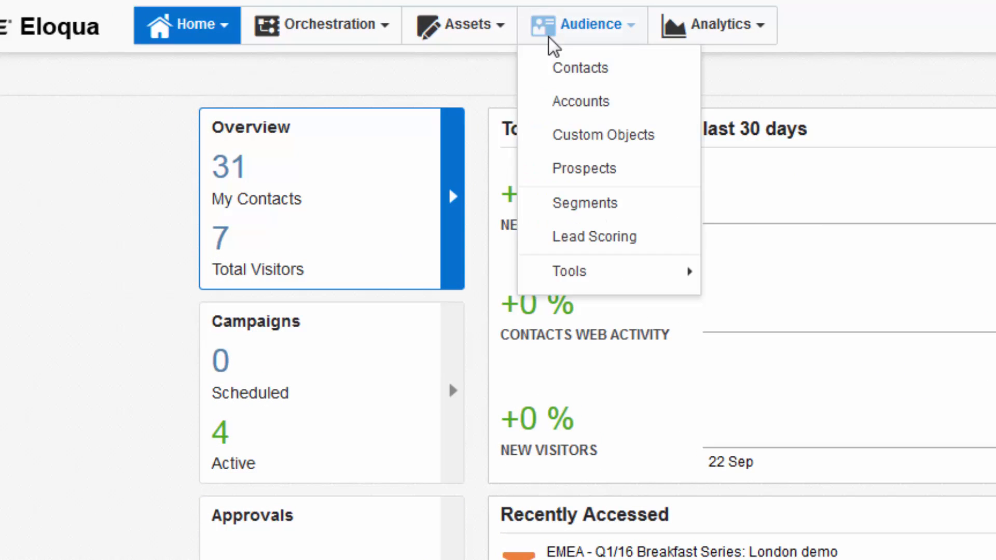
pyautogui.click(595, 237)
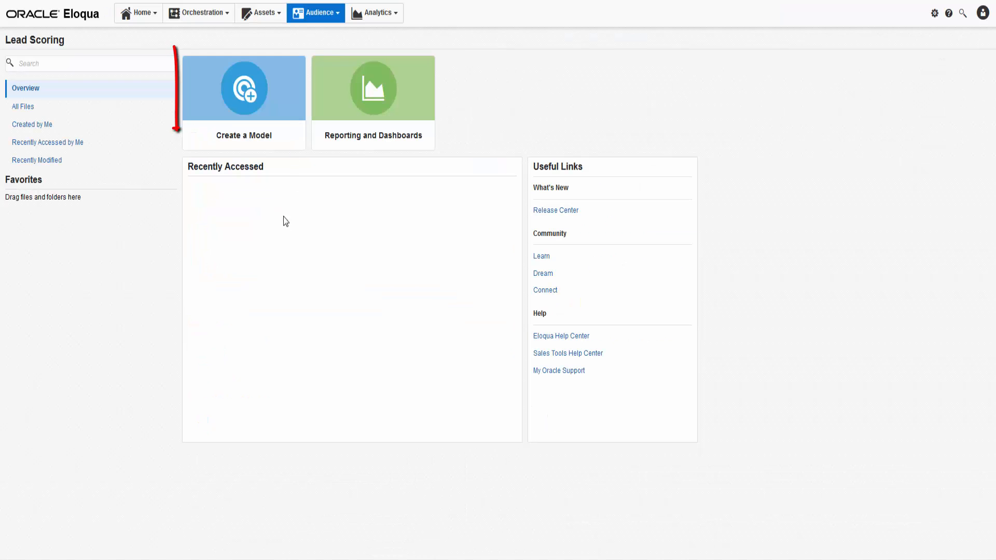
pyautogui.click(242, 88)
pyautogui.write('Exam')
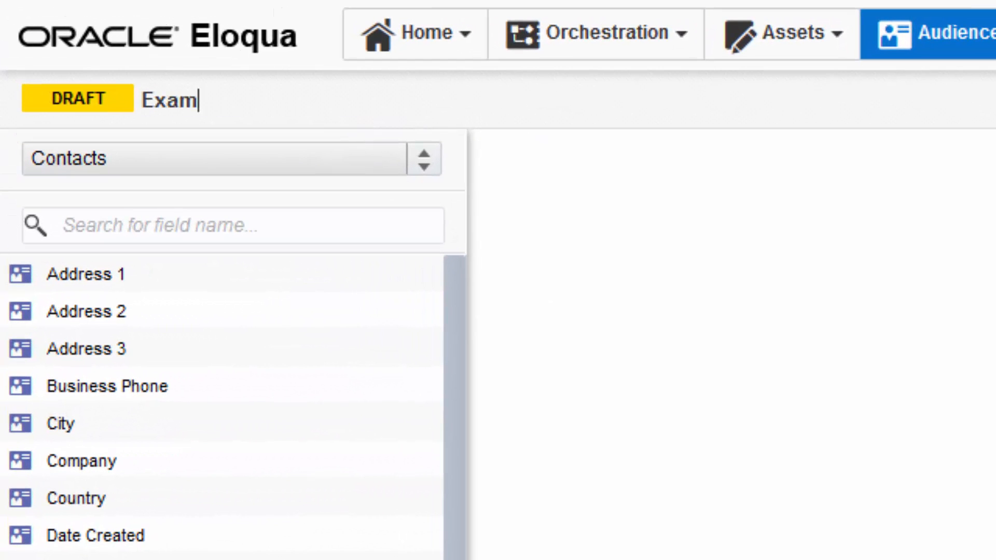
# Name the model 'Example Lead Scoring Model' and keep Contacts as the field source.
pyautogui.write('ple Lead Scoring Model')
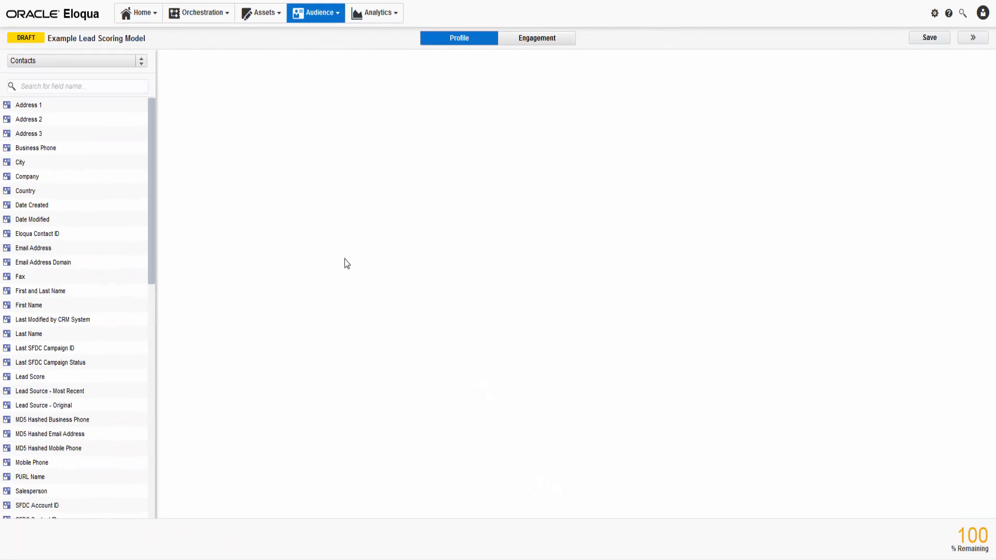
pyautogui.click(141, 60)
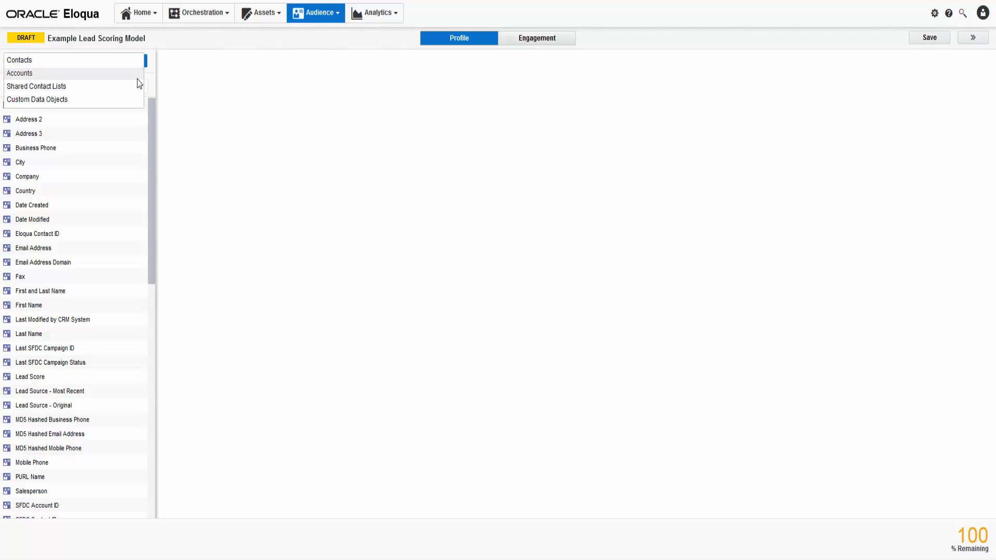
pyautogui.click(18, 61)
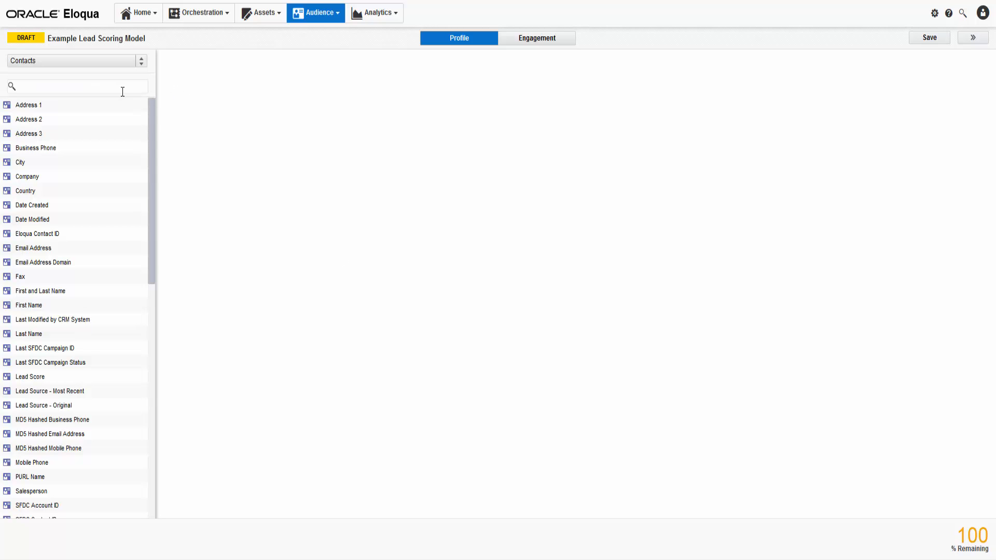
# Find Job Role and Industry in the Contacts fields, then list all fields for Annual Revenue.
pyautogui.write('Job Role')
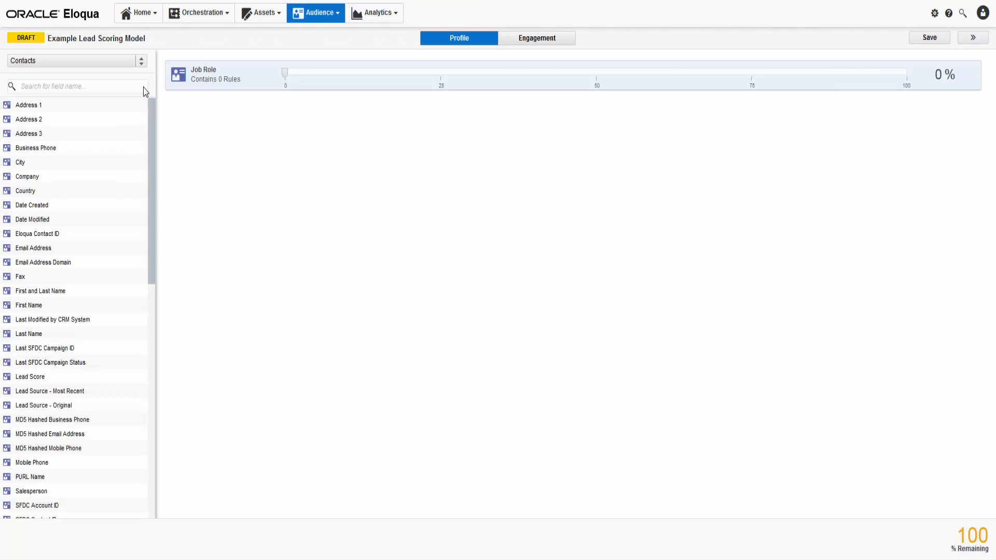
pyautogui.write('Industry')
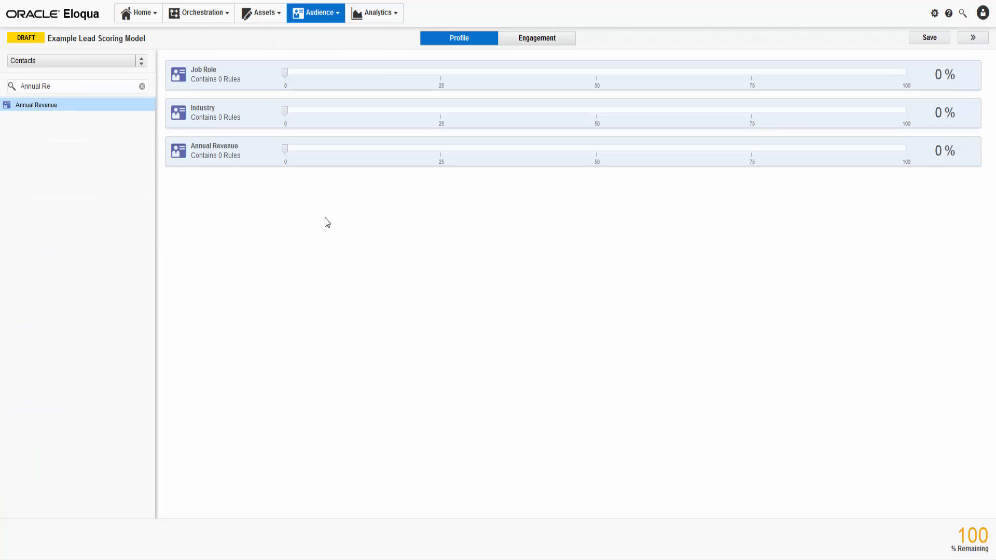
pyautogui.click(142, 86)
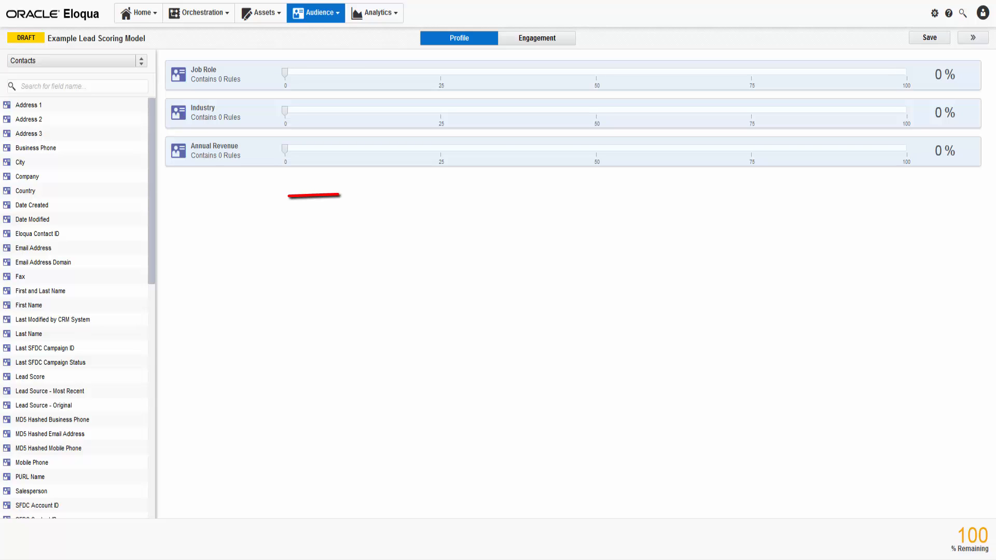
pyautogui.moveTo(284, 80)
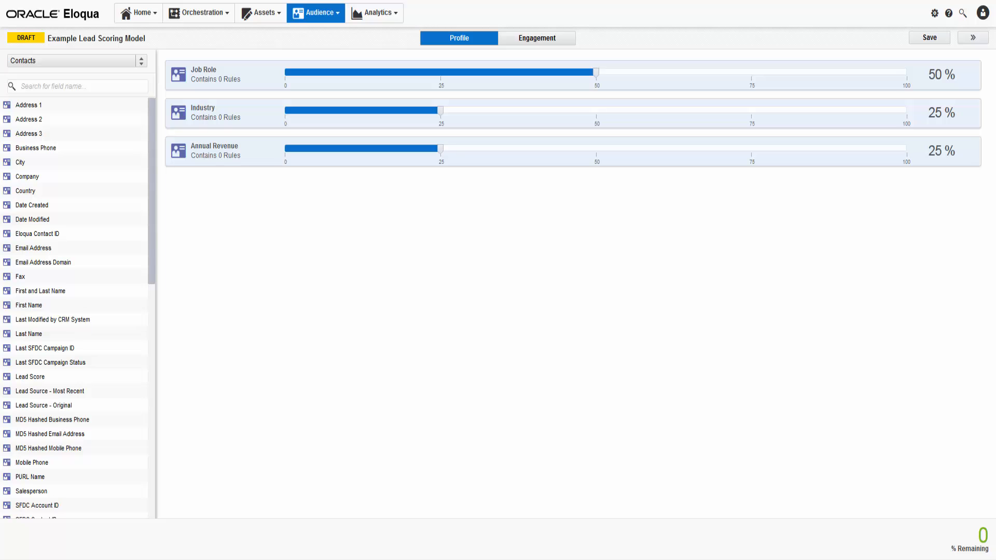
pyautogui.moveTo(215, 125)
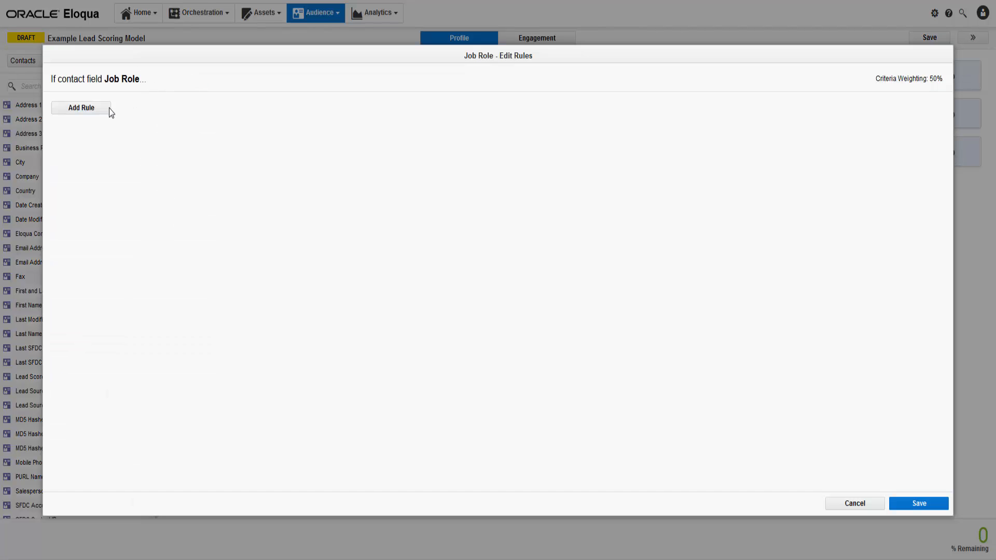
# Add Job Role rules: Executive at 100% and Director at 50%, matching contained text.
pyautogui.click(81, 107)
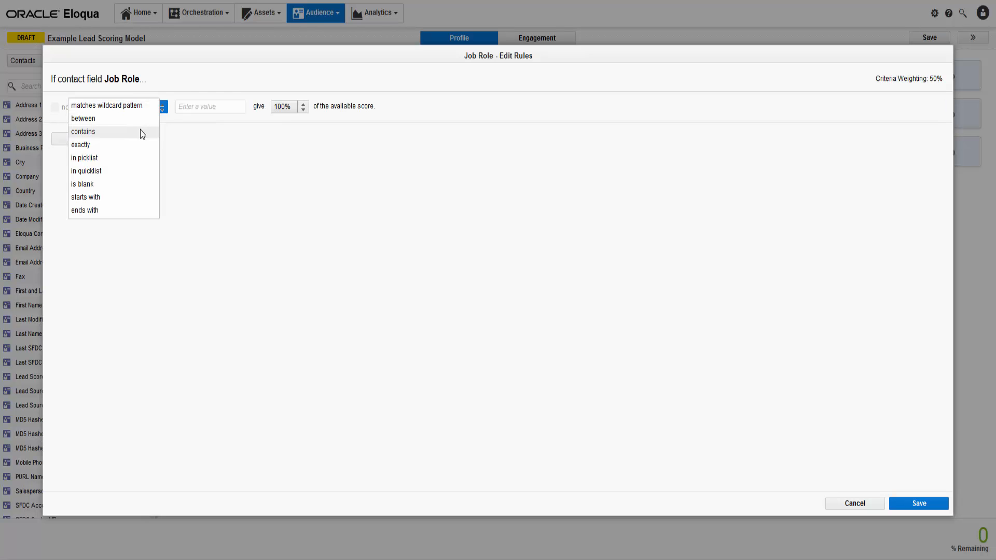
pyautogui.click(83, 131)
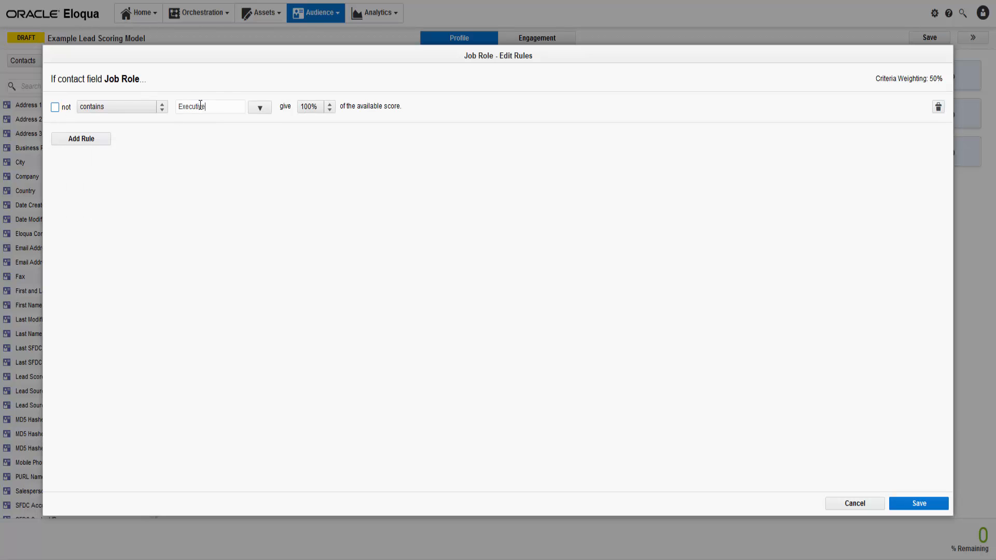
pyautogui.moveTo(81, 138)
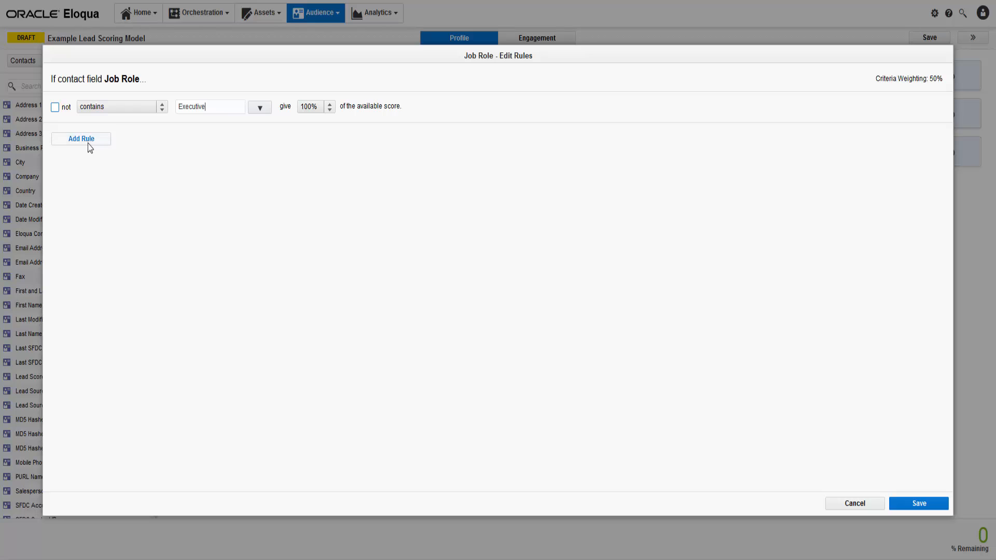
pyautogui.click(80, 138)
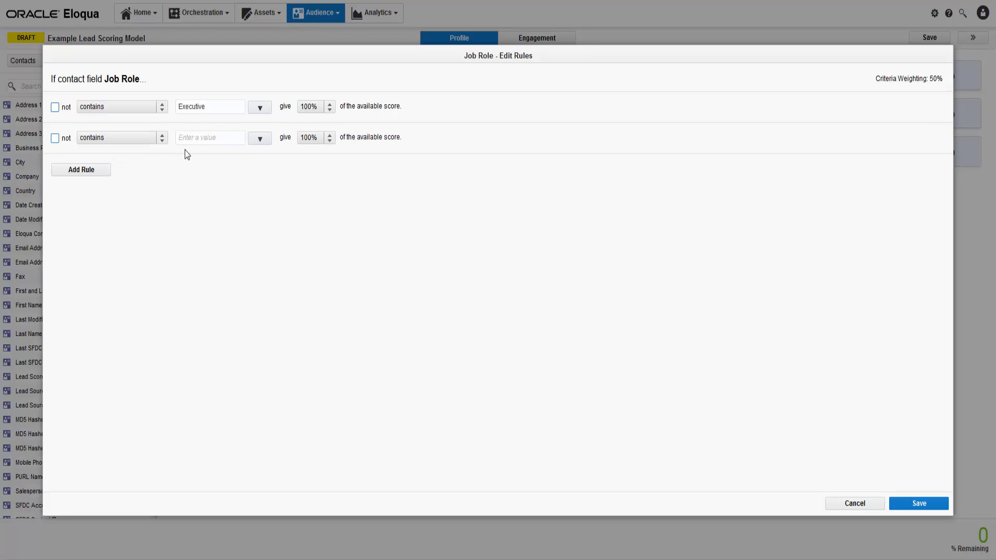
pyautogui.write('Director')
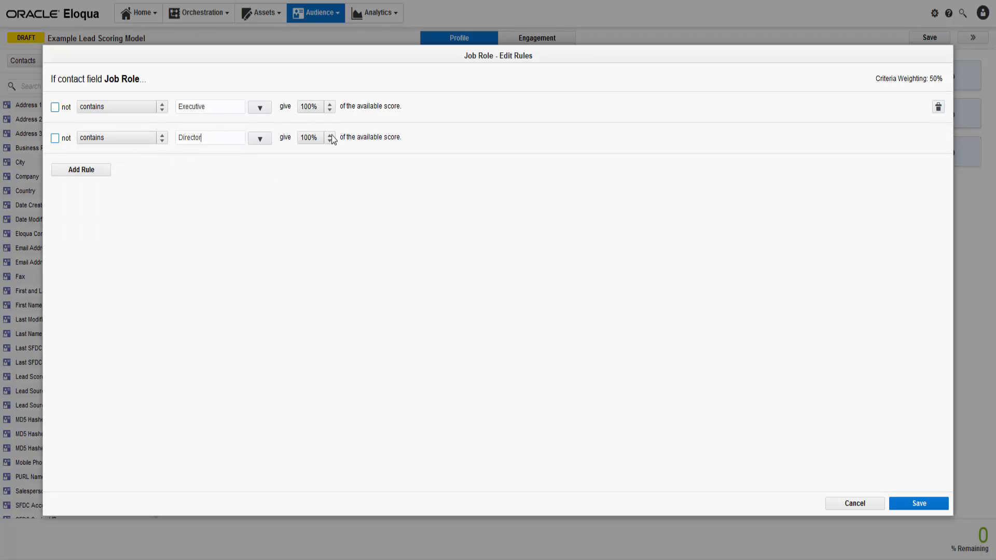
pyautogui.click(330, 140)
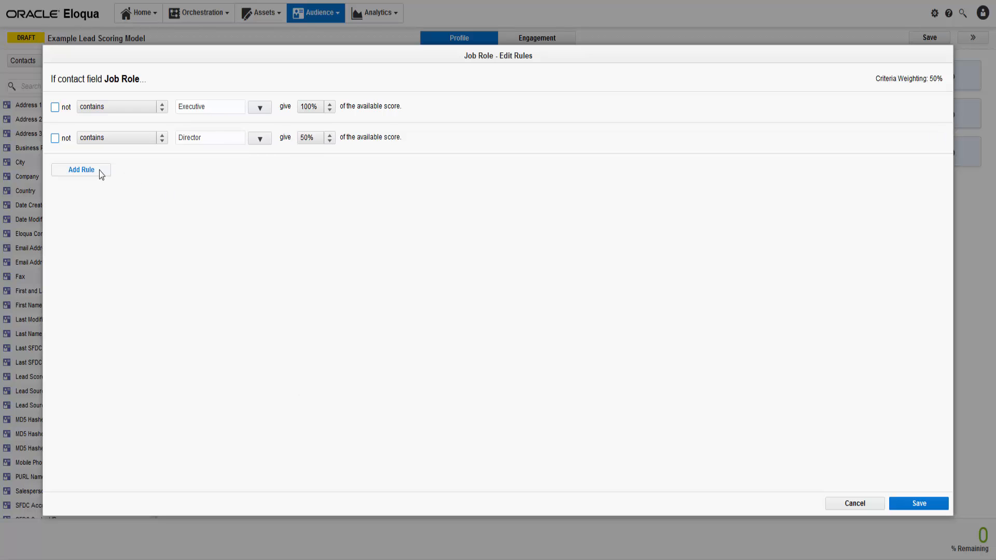
# Add a Manager rule worth 25% of the score and save the Job Role rules.
pyautogui.click(80, 169)
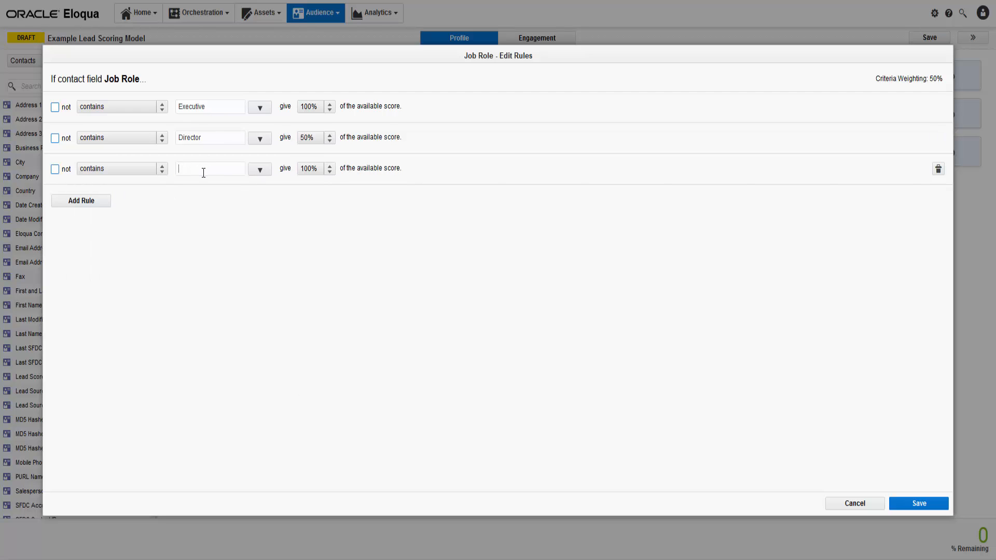
pyautogui.click(312, 168)
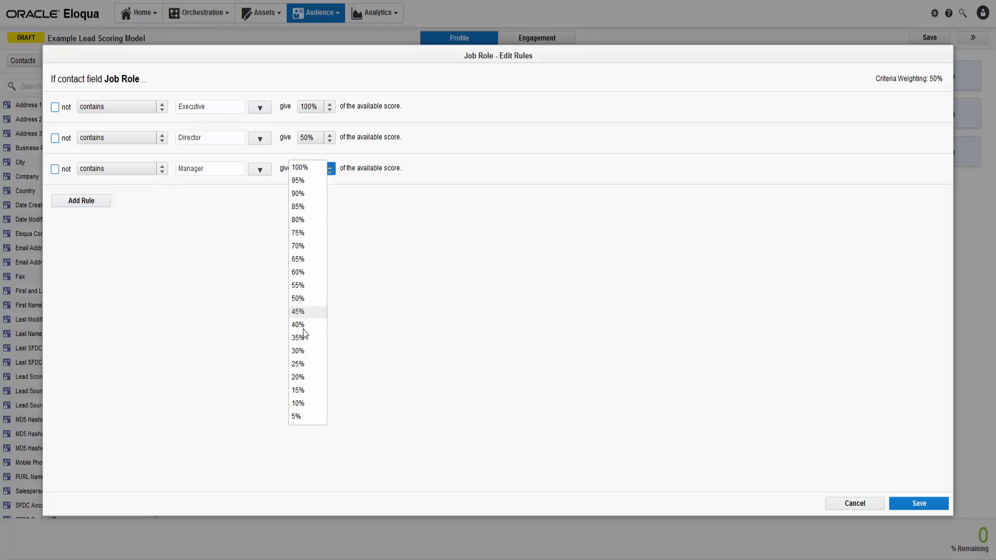
pyautogui.click(297, 364)
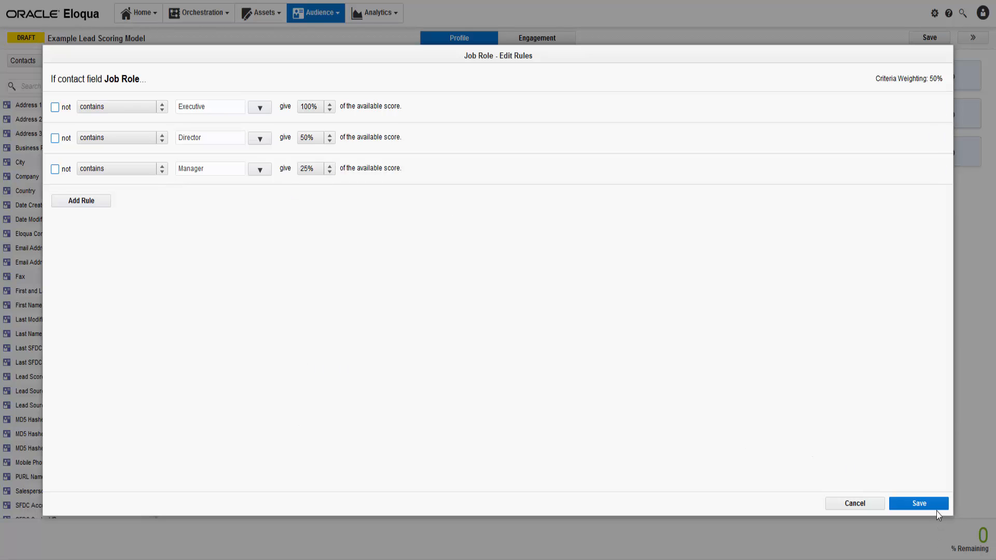
pyautogui.click(918, 503)
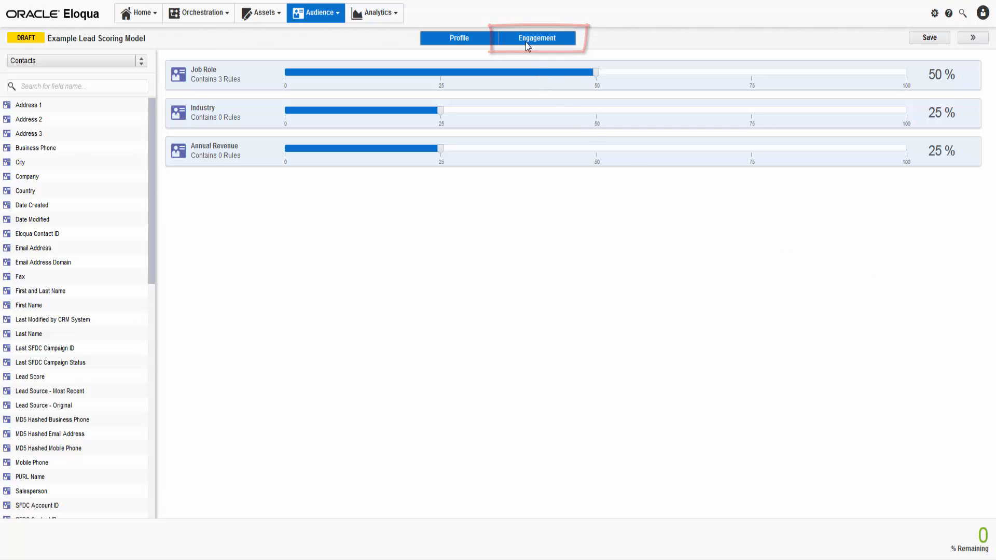
# Add Opened Email, Submitted Form and Visited Website as engagement criteria weighted 25/50/25.
pyautogui.click(536, 37)
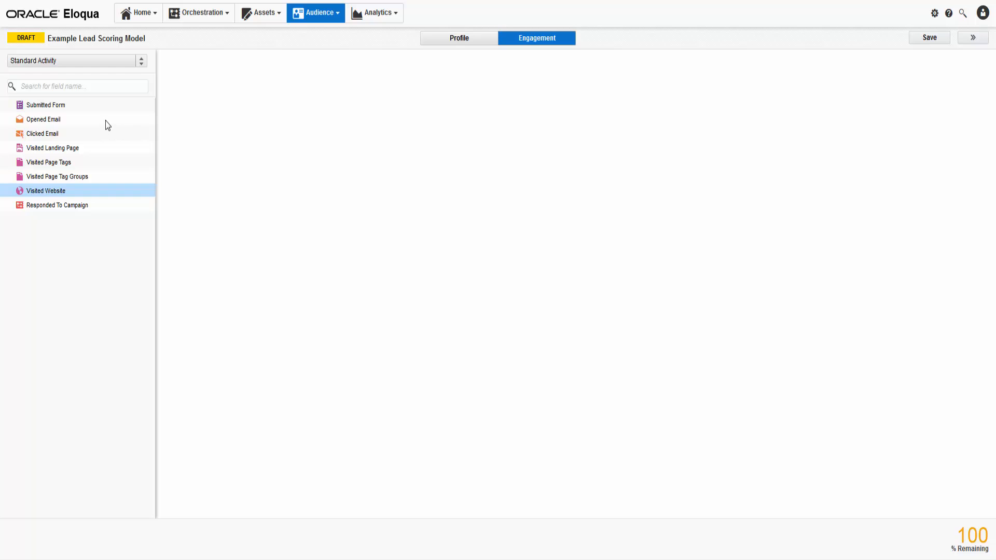
pyautogui.moveTo(43, 118); pyautogui.dragTo(359, 153)
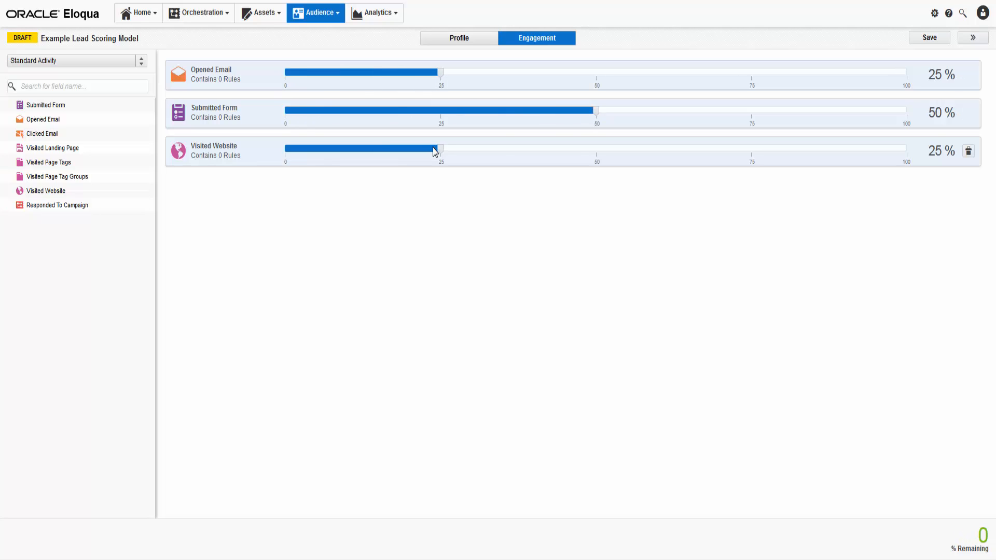
pyautogui.moveTo(433, 153)
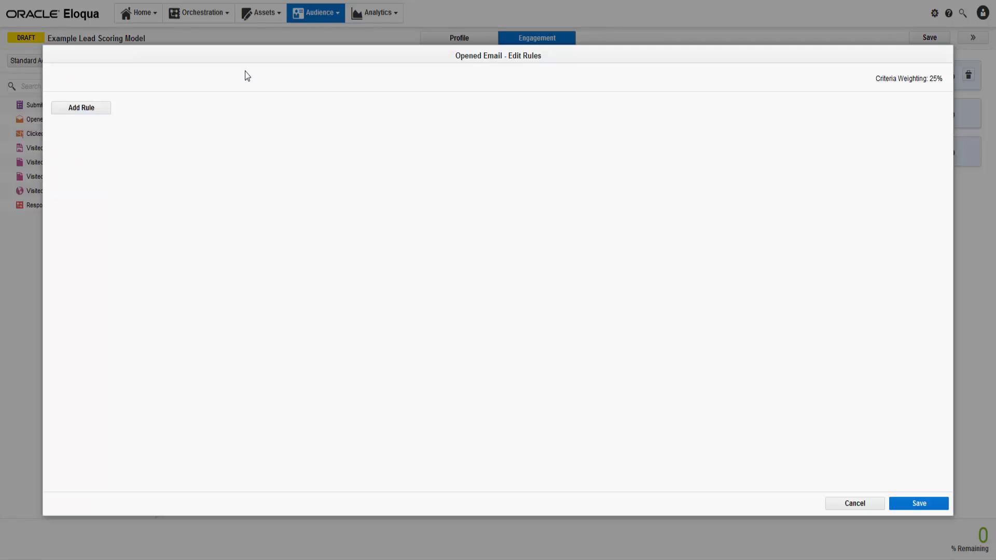
# Add Opened Email rules with counts limited to a recent 'within the last' time window.
pyautogui.click(81, 107)
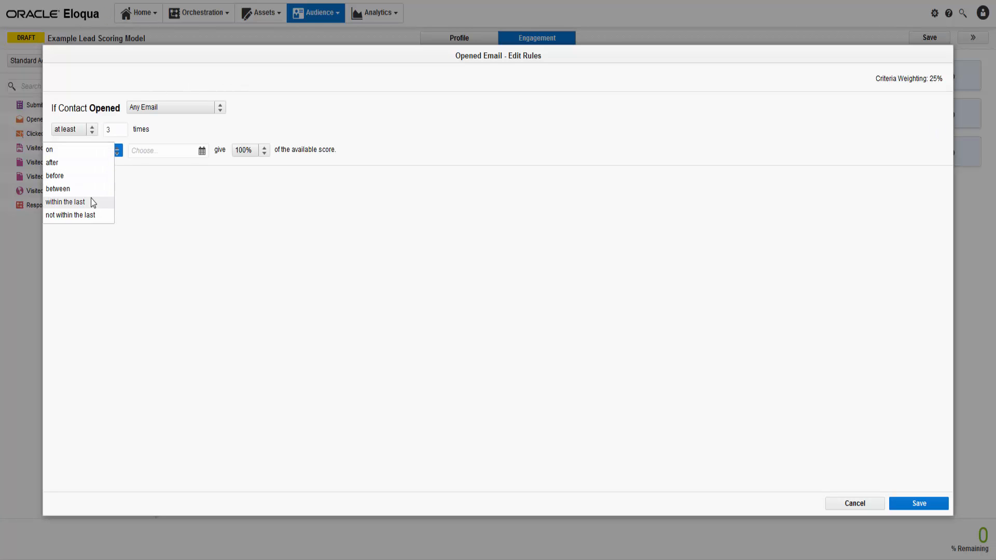
pyautogui.click(64, 201)
pyautogui.write('2')
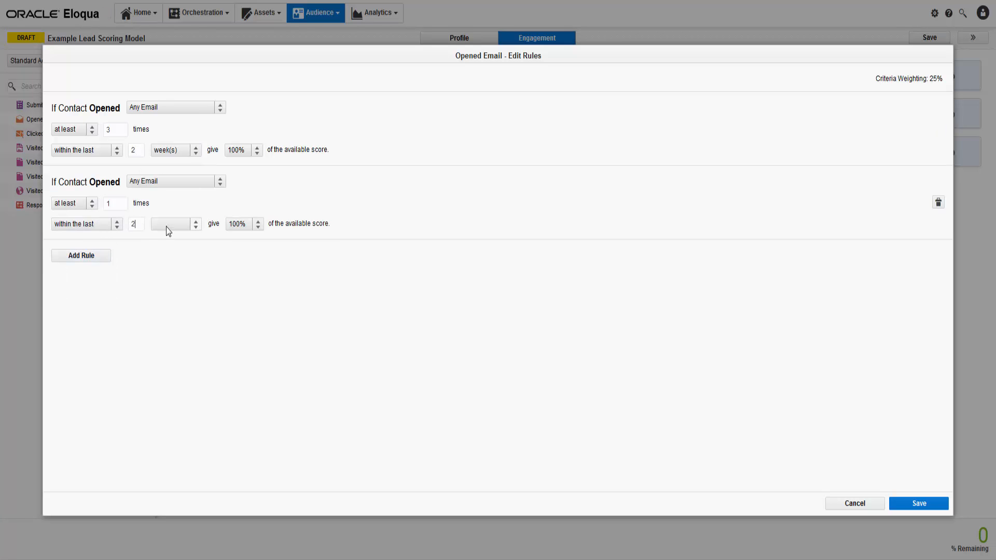
pyautogui.click(244, 223)
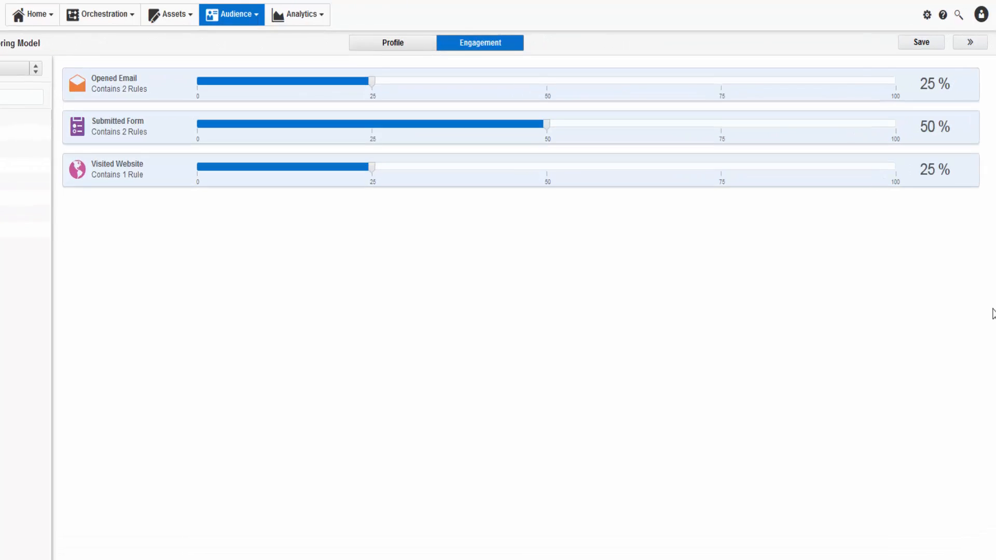
# In model Settings, set profile thresholds 25/45/70 and engagement thresholds 35/50/75, then confirm.
pyautogui.click(969, 41)
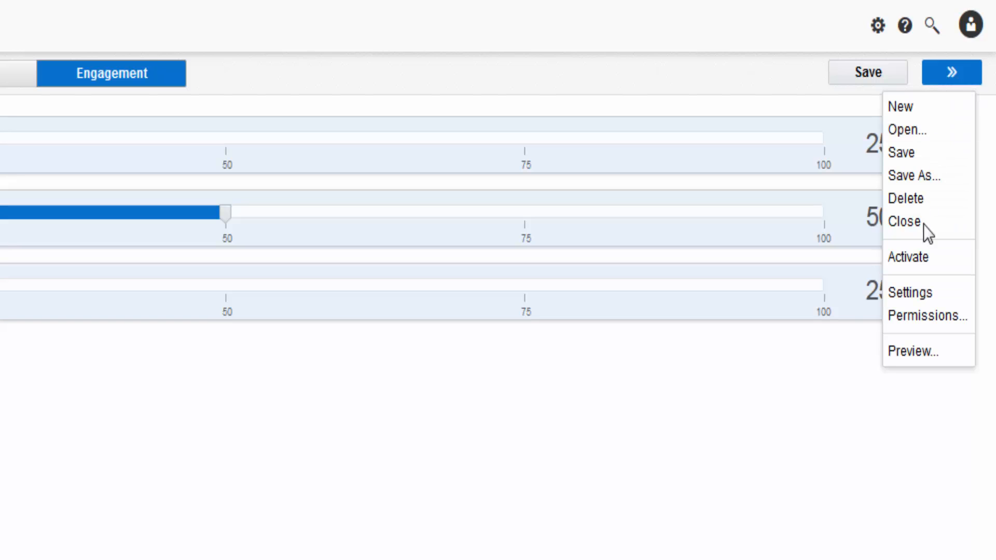
pyautogui.click(909, 293)
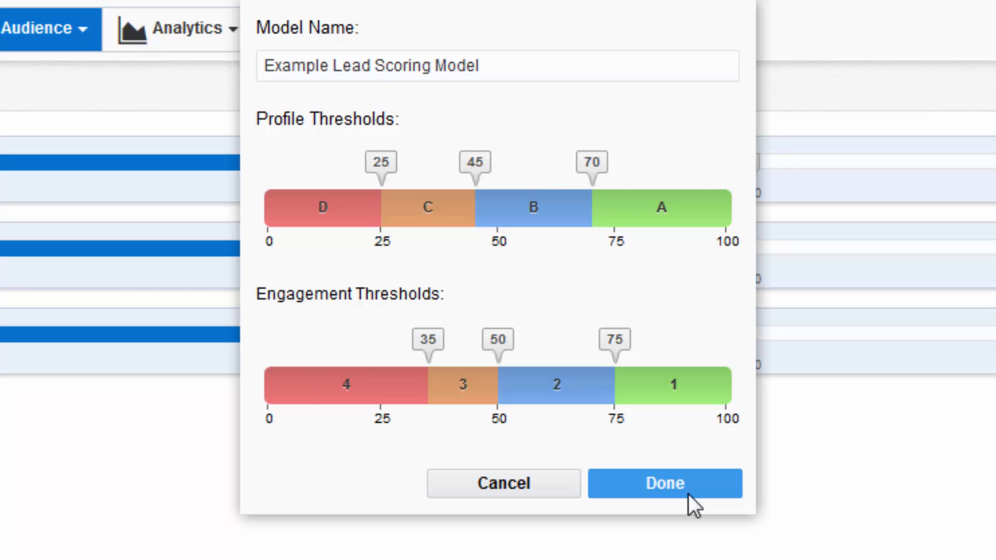
pyautogui.click(664, 483)
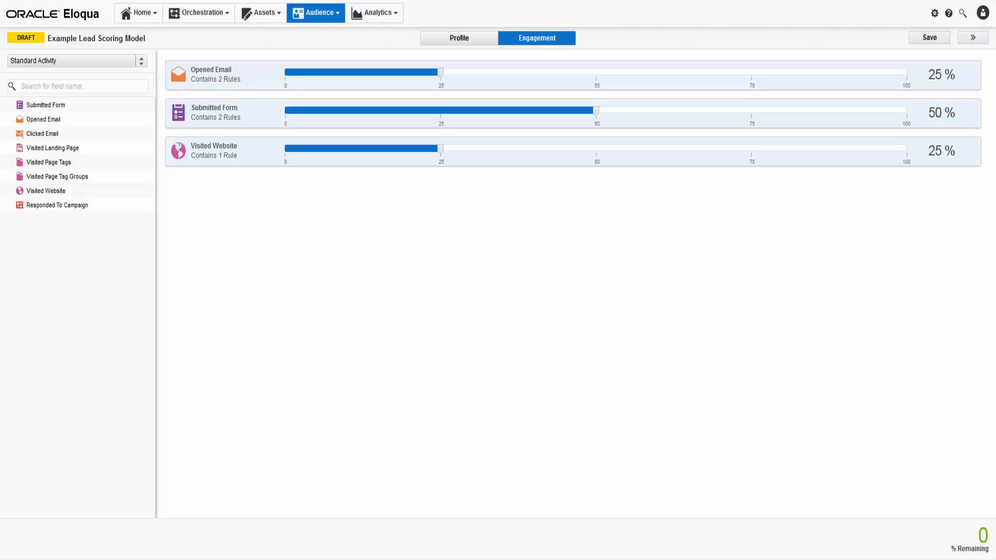
# Activate the model with 'Score all contacts' so it shows ACTIVE status.
pyautogui.click(972, 37)
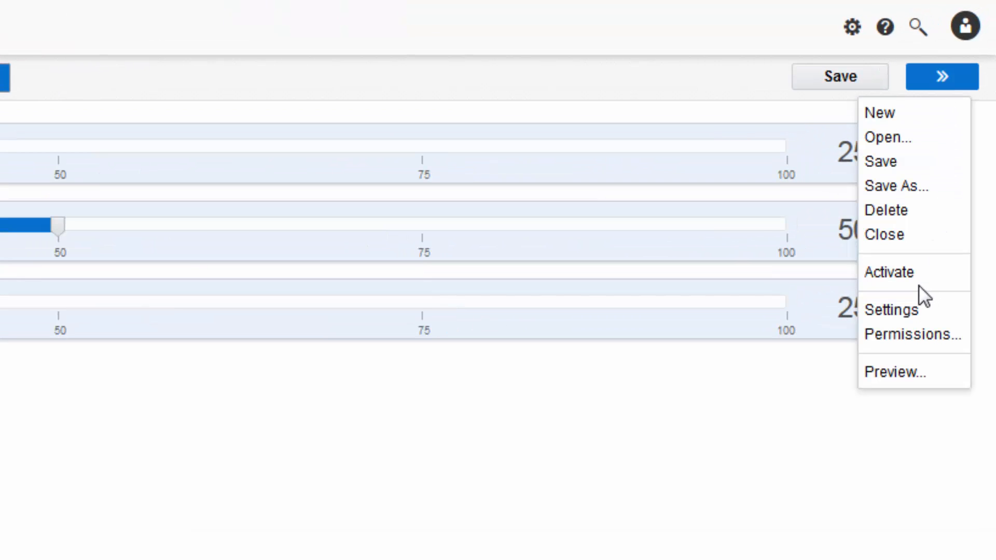
pyautogui.click(889, 272)
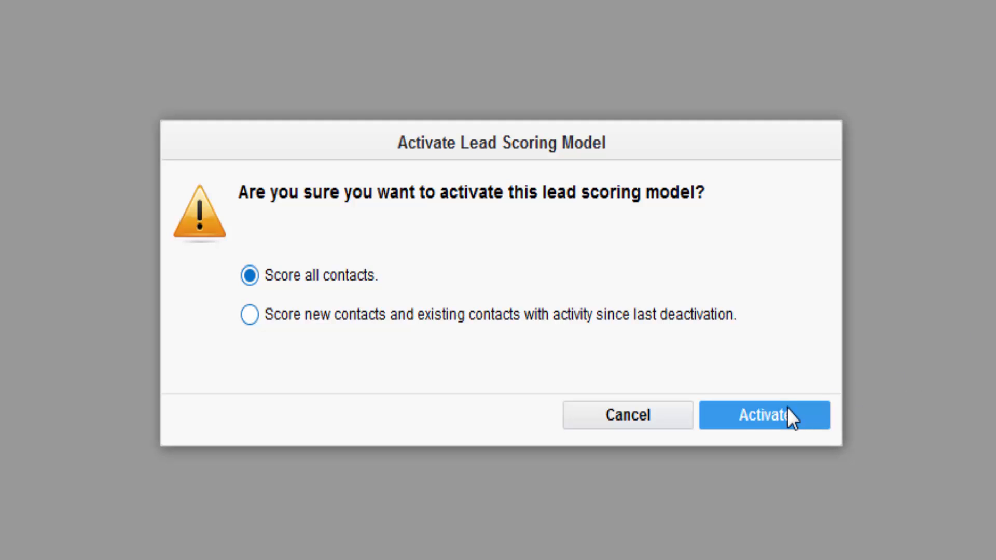
pyautogui.click(764, 415)
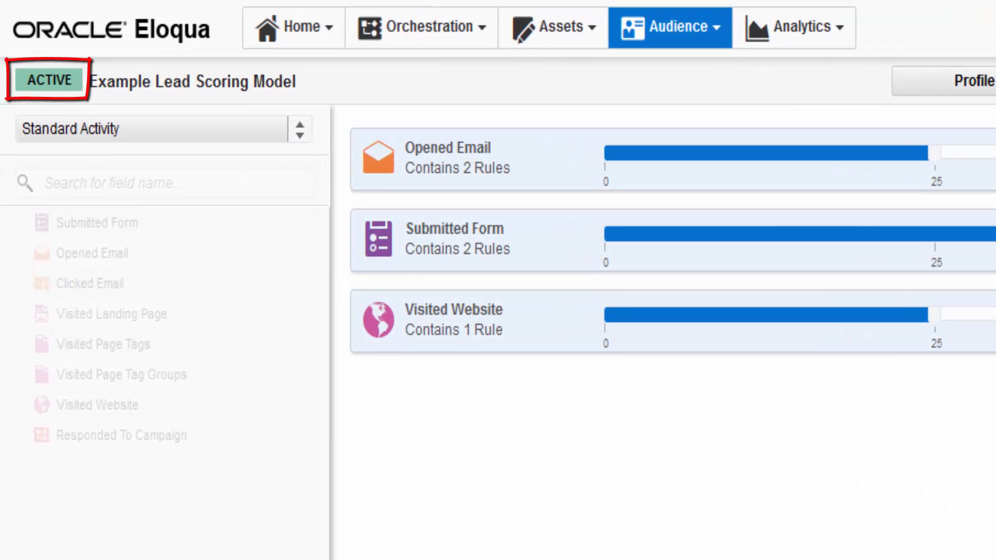
pyautogui.click(663, 27)
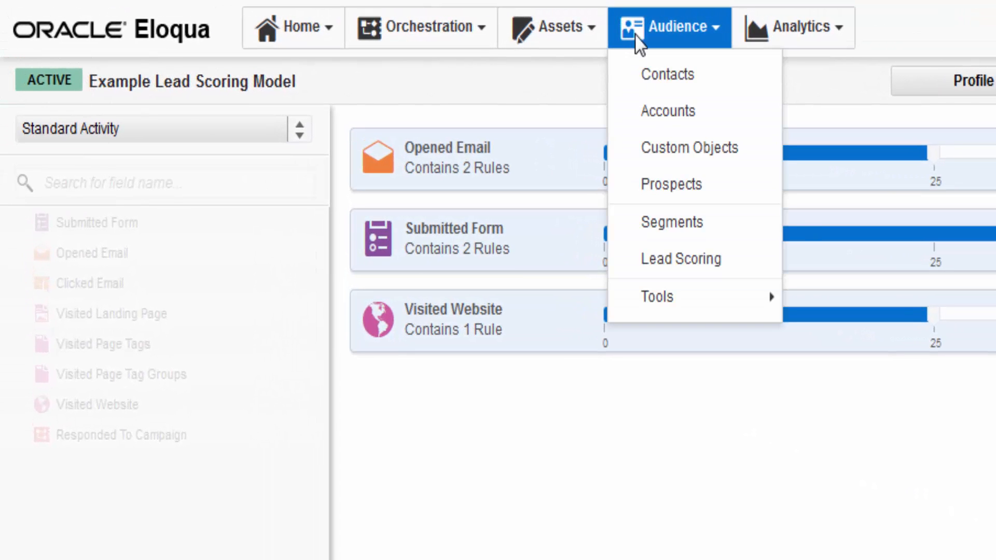
# Search the Contacts overview for contacts matching 'Tester'.
pyautogui.click(666, 73)
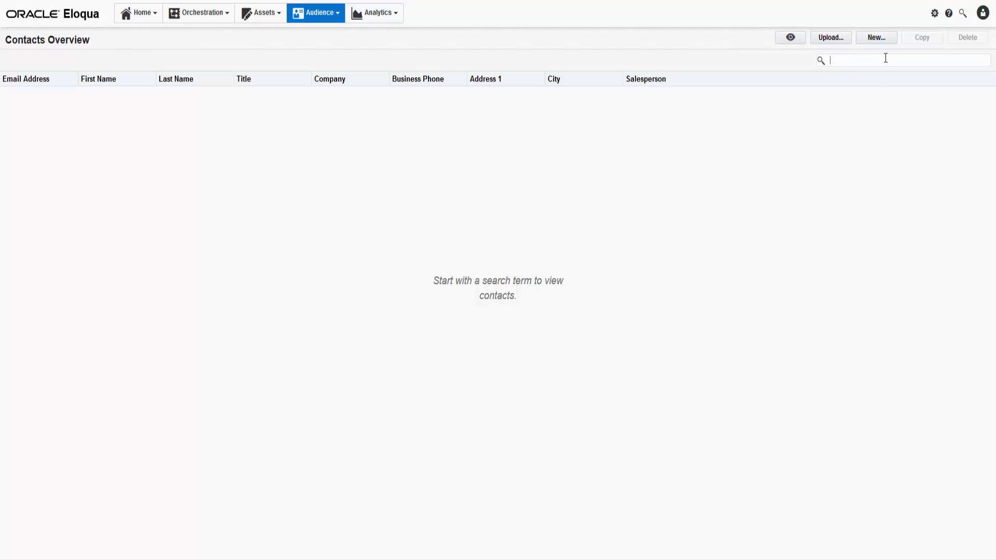
pyautogui.write('Tester')
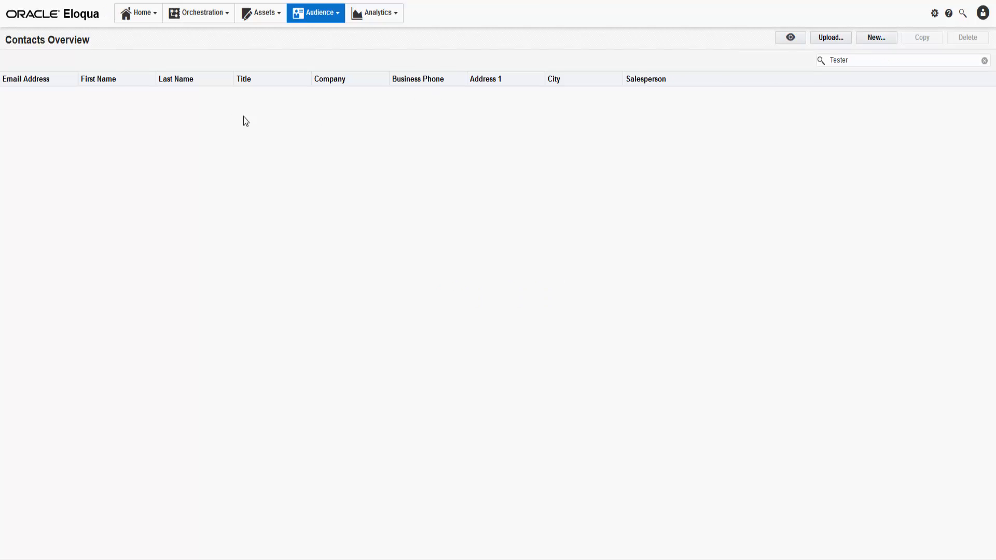